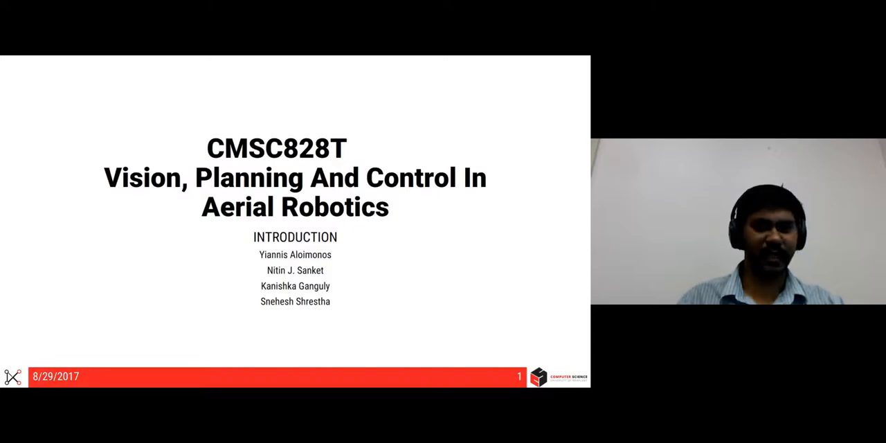
key("Right")
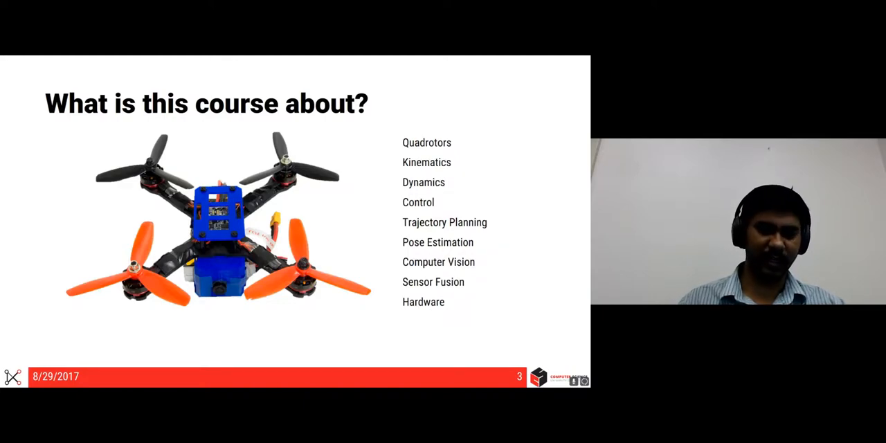
key("right")
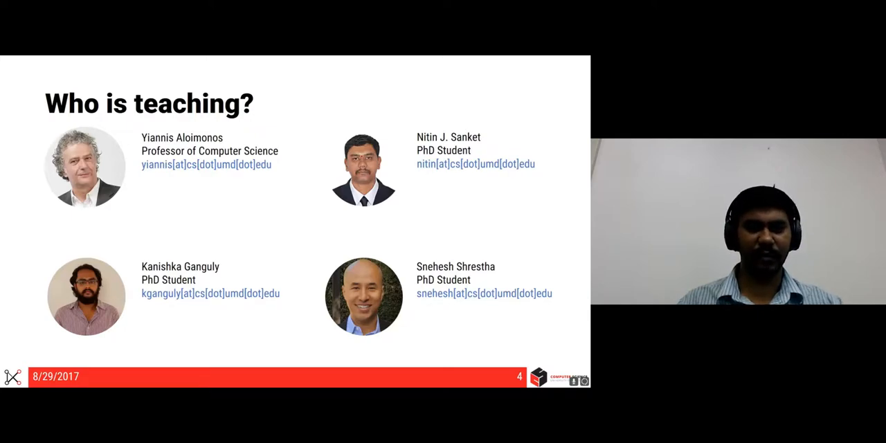
key("right")
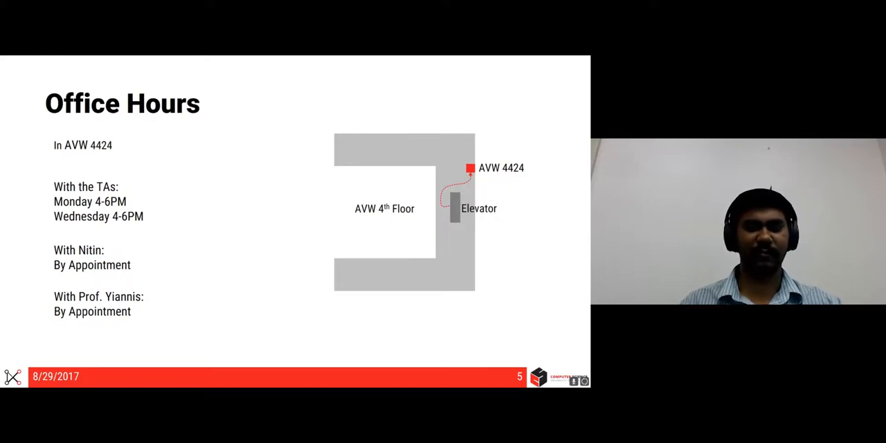
key("right")
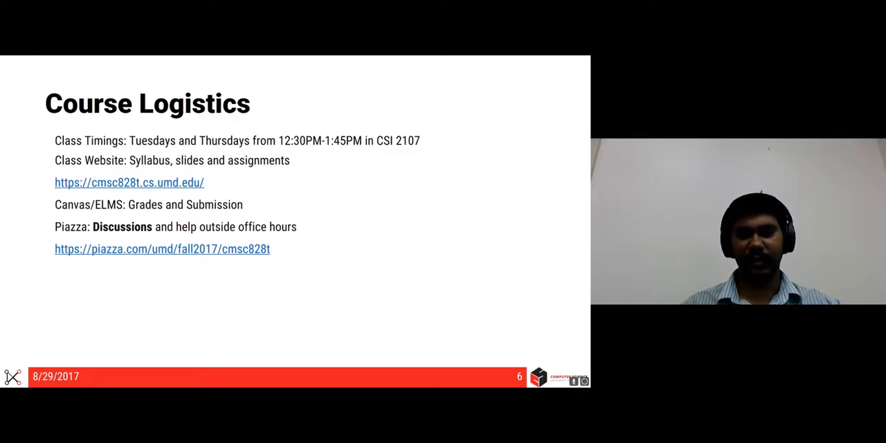
key("right")
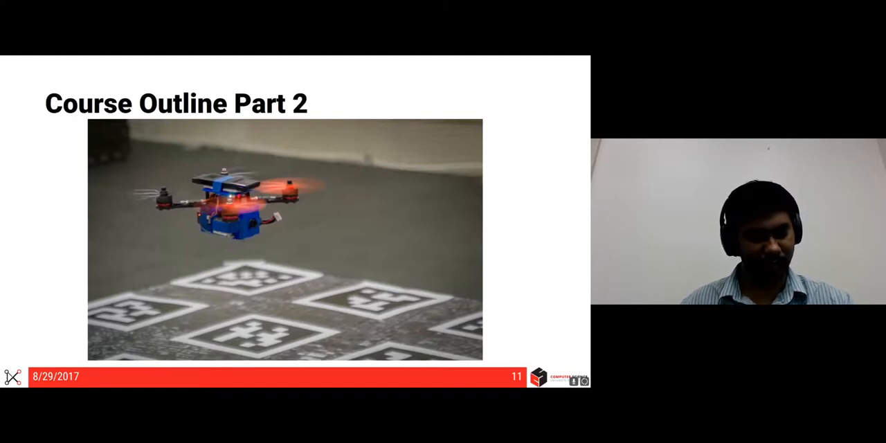
key("Right")
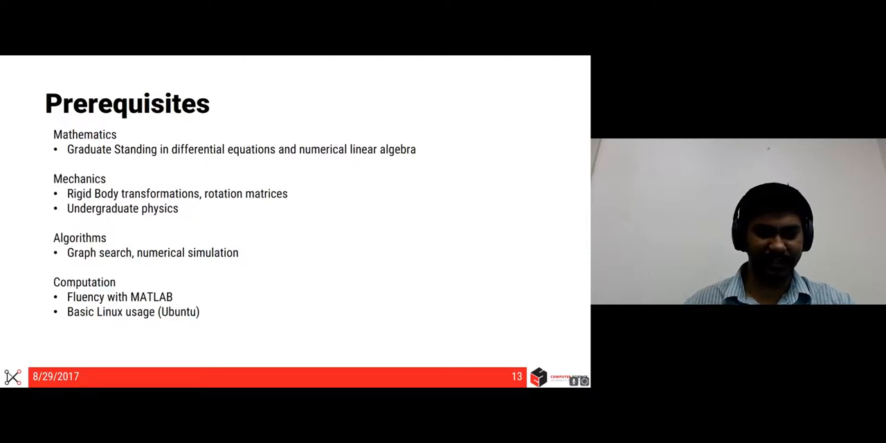
key("right")
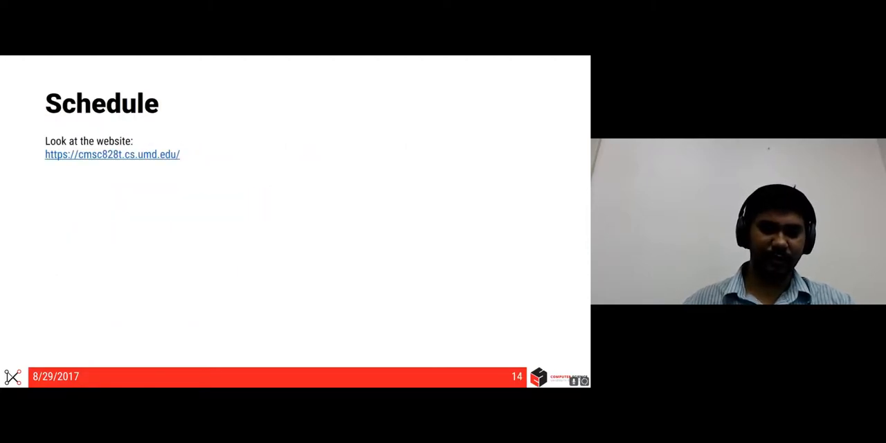